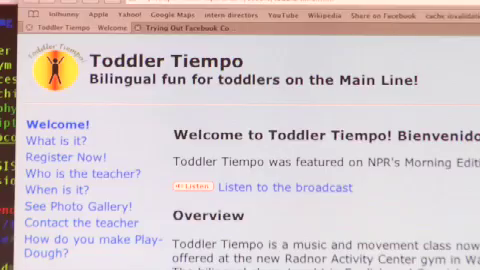
# Scroll the toddlertime.html buffer down to the end-of-main-page comment and footer markup
pyautogui.scroll(-3)
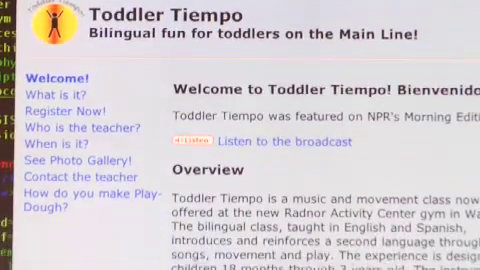
pyautogui.scroll(-3)
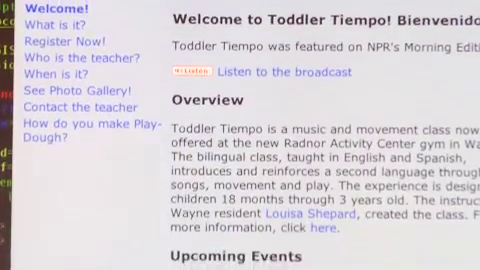
pyautogui.scroll(-3)
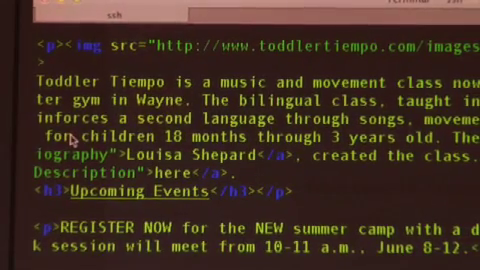
pyautogui.scroll(-3)
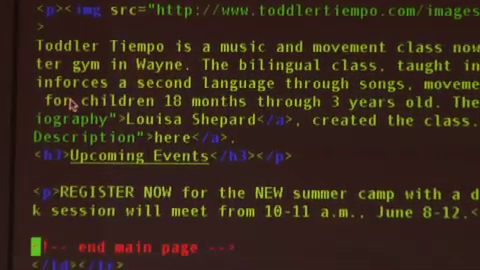
pyautogui.scroll(-3)
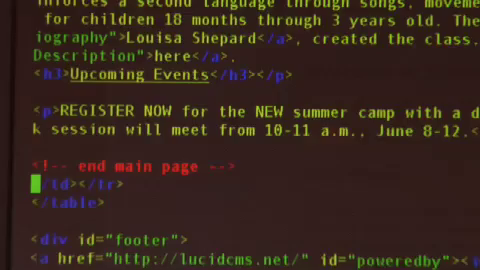
pyautogui.scroll(-3)
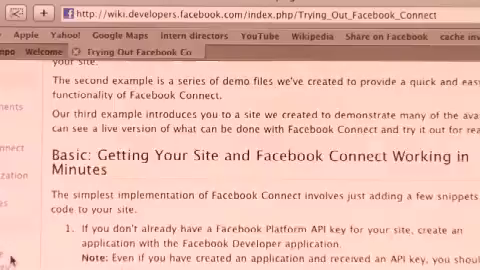
# Scroll through the Connect guide's basic setup steps for the API key and cross-domain receiver file
pyautogui.scroll(3)
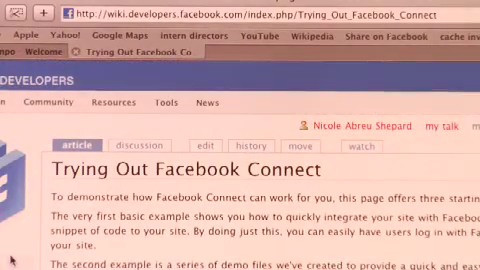
pyautogui.scroll(-3)
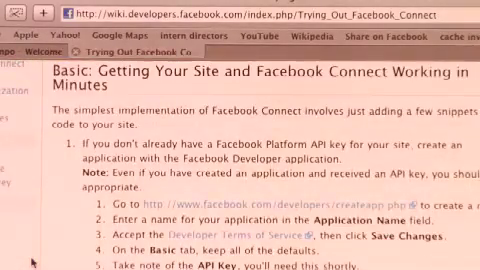
pyautogui.scroll(-3)
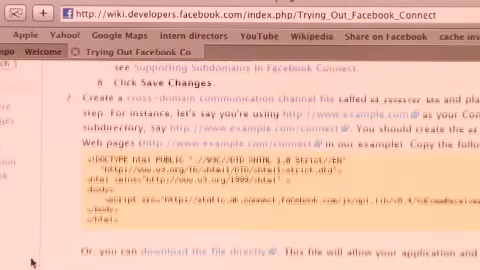
pyautogui.scroll(-3)
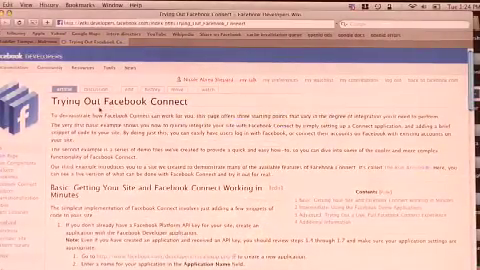
# Scroll the wiki page before leaving the Connect guide for a new blank tab
pyautogui.scroll(-3)
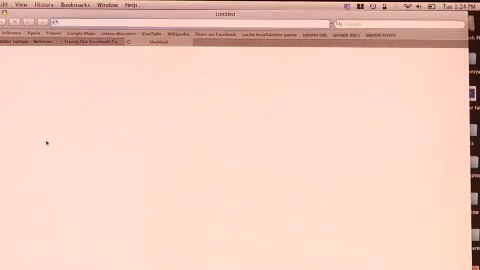
pyautogui.write('www.facebook.com')
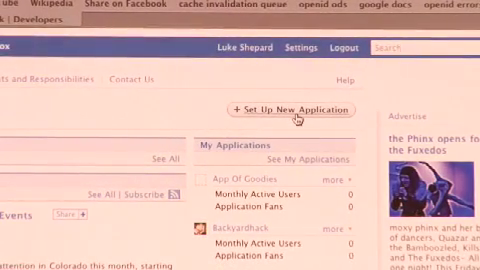
# Set up a new application named Toddler Tiempo, agree to the Platform terms and save it
pyautogui.click(287, 110)
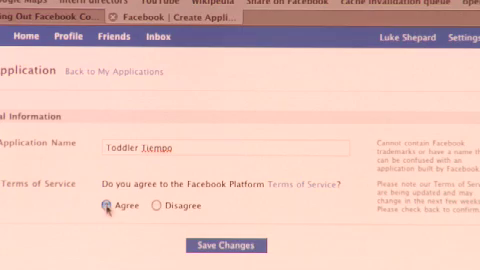
pyautogui.click(223, 245)
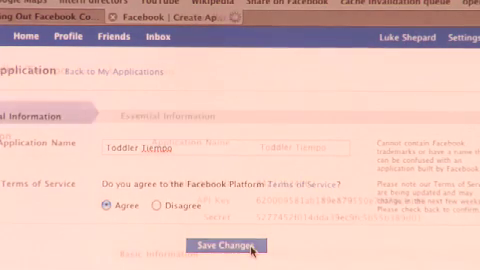
pyautogui.click(225, 247)
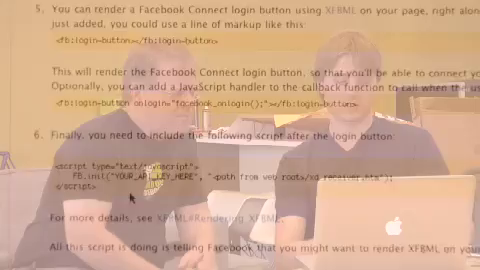
pyautogui.scroll(-3)
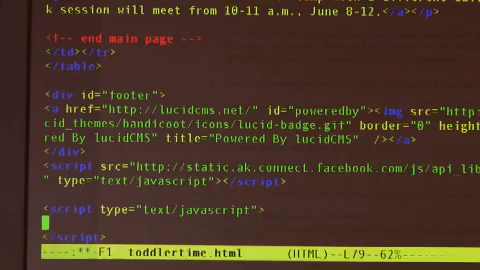
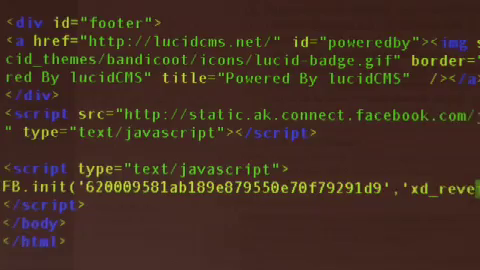
pyautogui.hscroll(3)
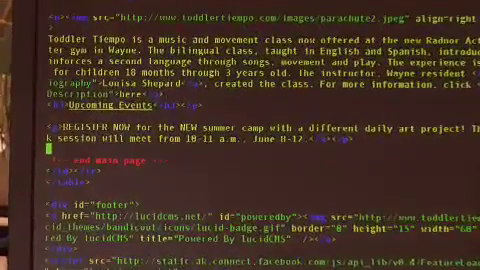
# Insert an <fb:comments></fb:comments> element below the Upcoming Events paragraph
pyautogui.scroll(3)
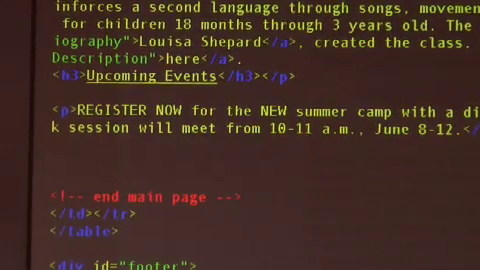
pyautogui.write('< fb')
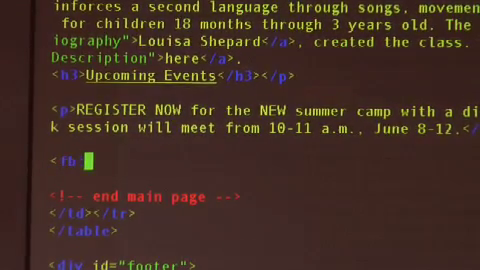
pyautogui.write('comments>')
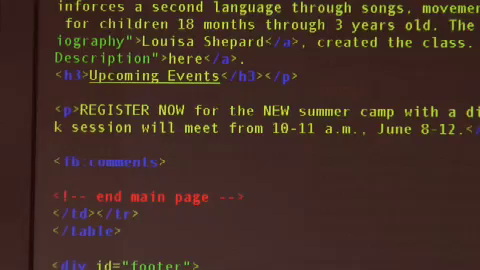
pyautogui.write('</fb:comments>')
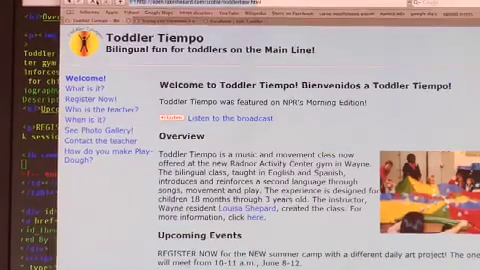
# Scroll the reloaded Toddler Tiempo page down to the Facebook comments box
pyautogui.scroll(-3)
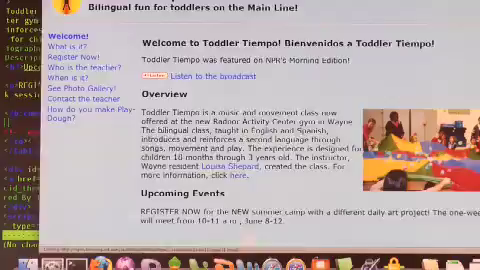
pyautogui.scroll(-3)
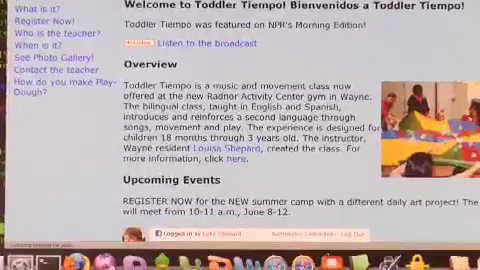
pyautogui.scroll(-3)
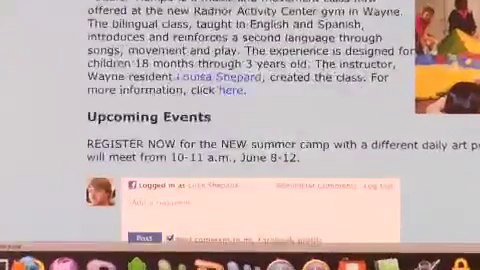
pyautogui.scroll(-3)
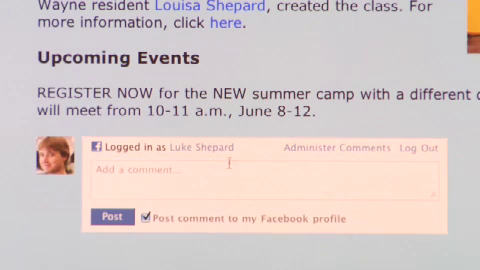
# Write 'Hey! This is a fantastic class.' and post it through the comments widget
pyautogui.write('Hey')
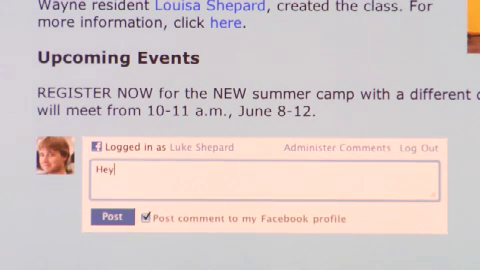
pyautogui.write('!')
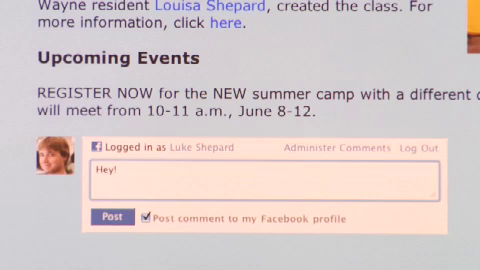
pyautogui.write('This is a fantastic')
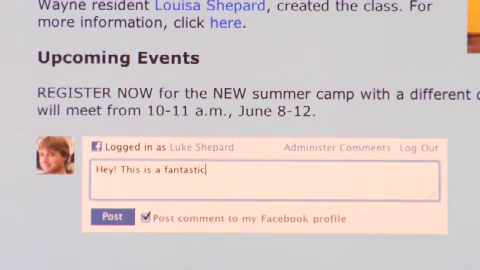
pyautogui.write('class.')
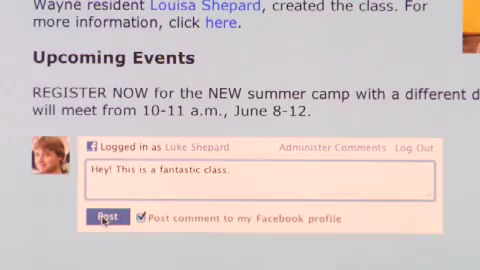
pyautogui.click(108, 218)
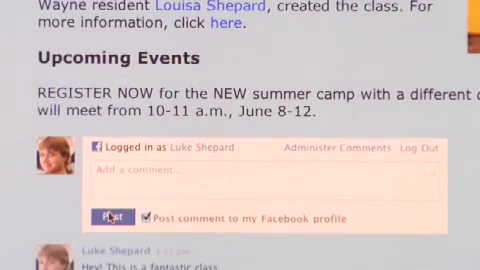
pyautogui.scroll(-3)
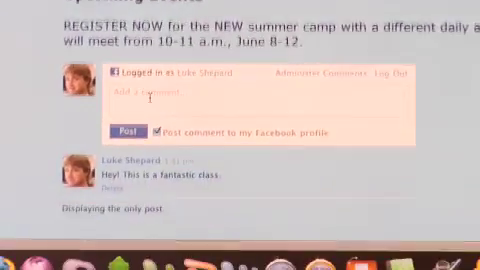